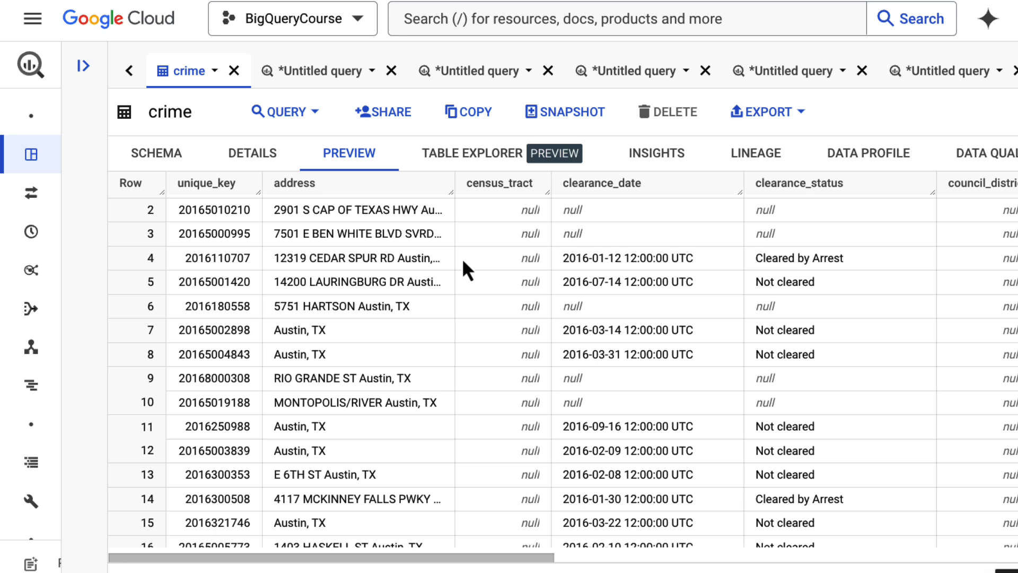
# Run the Austin crime count by primary type and year, then change ORDER BY to ascending.
pyautogui.click(318, 70)
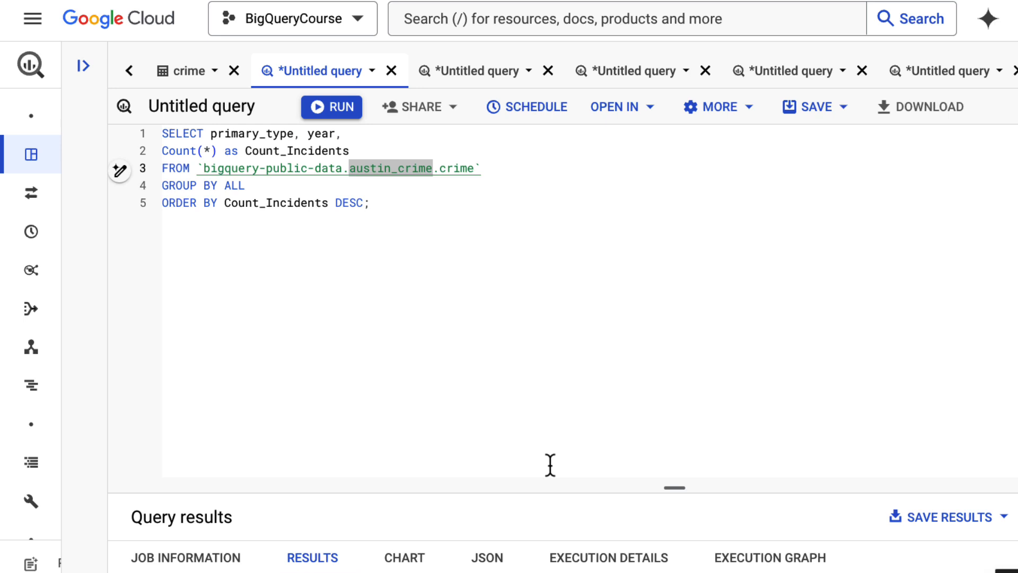
pyautogui.moveTo(402, 279)
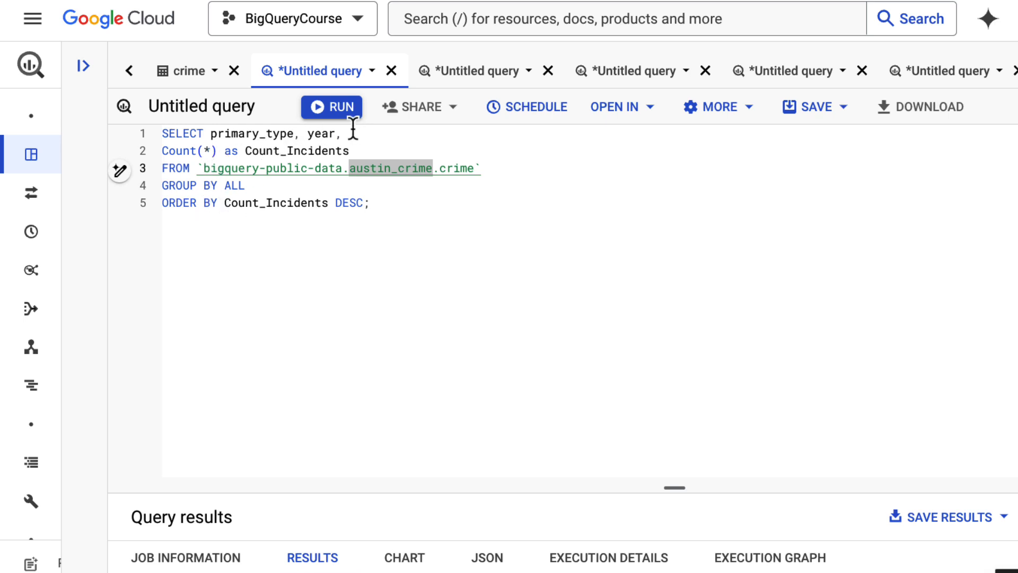
pyautogui.click(331, 106)
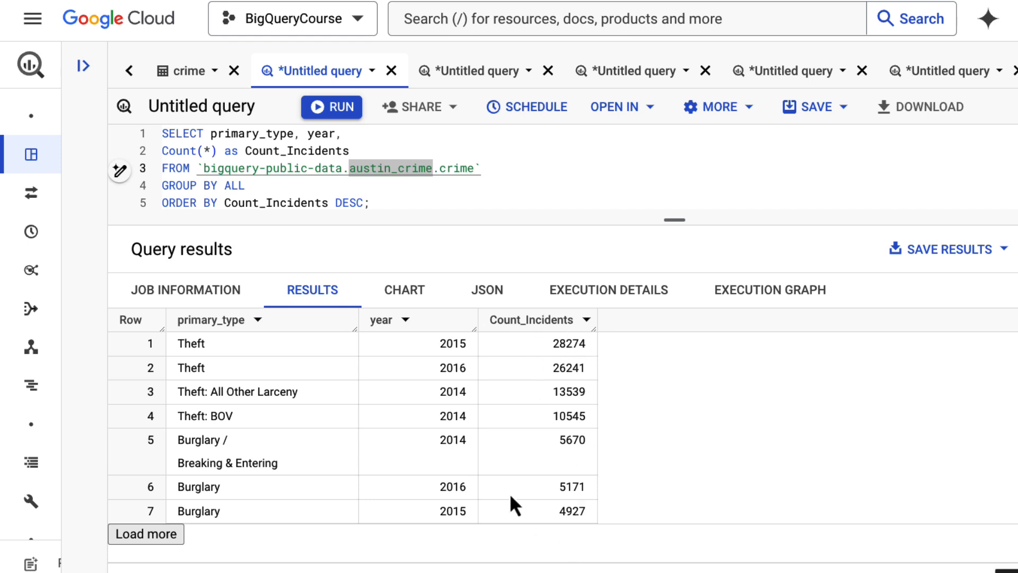
pyautogui.moveTo(470, 369)
pyautogui.write('A')
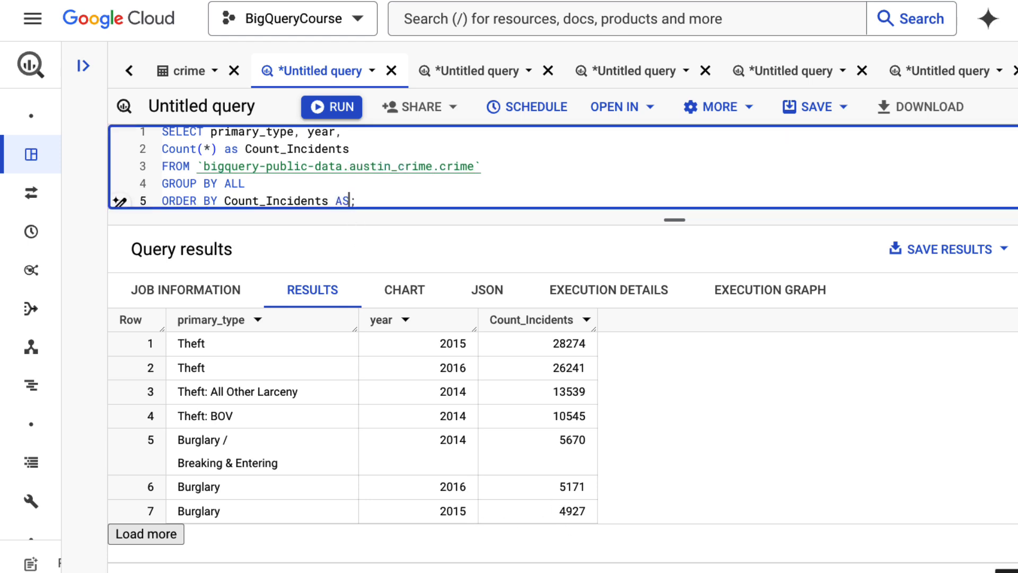
pyautogui.write('C')
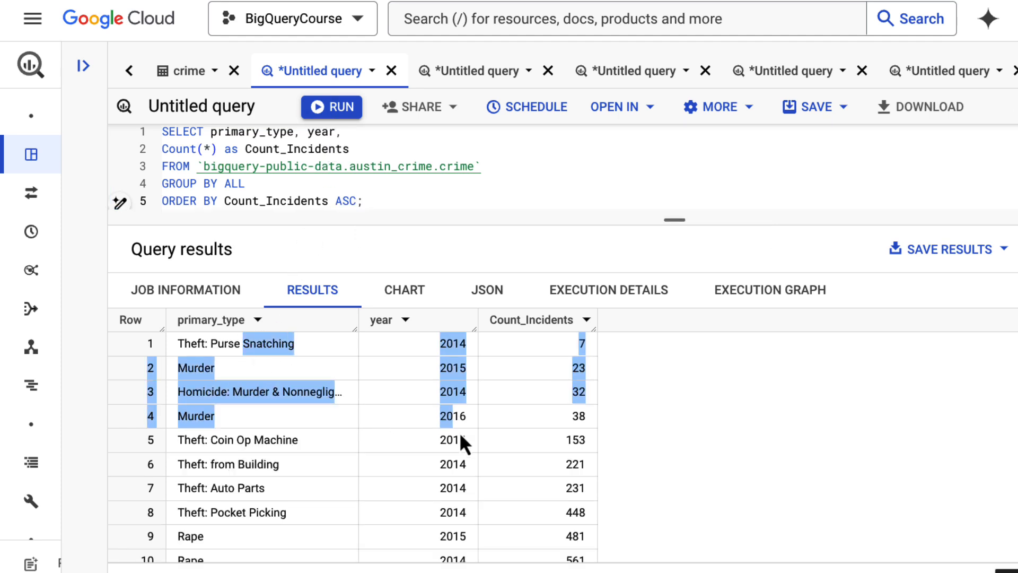
pyautogui.click(477, 70)
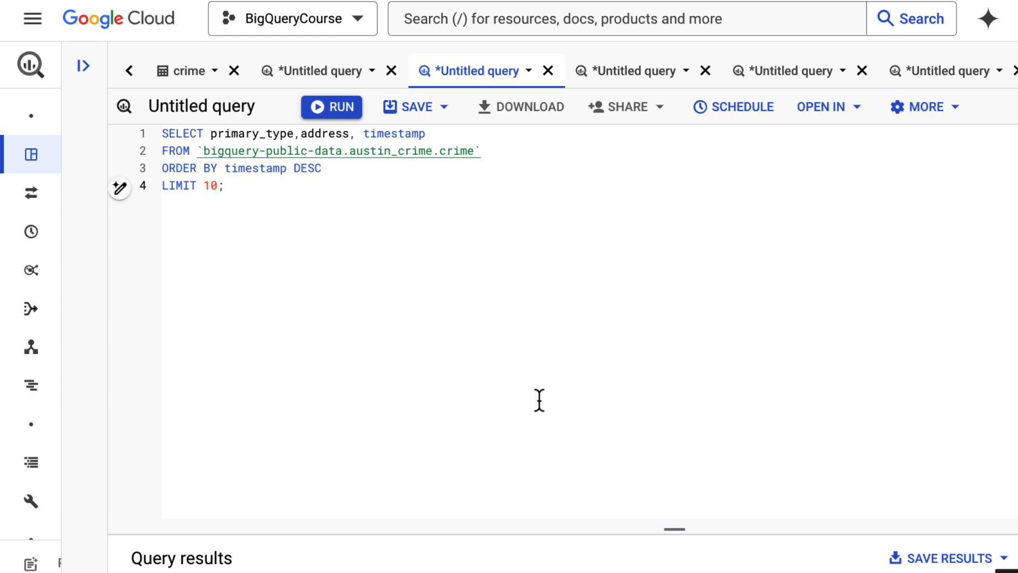
pyautogui.moveTo(188, 152)
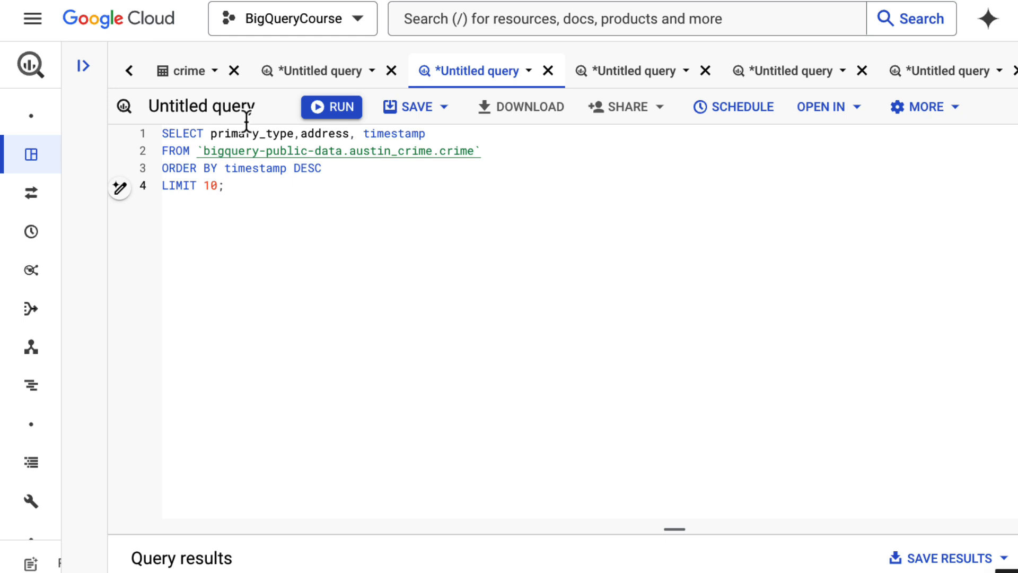
pyautogui.moveTo(267, 126)
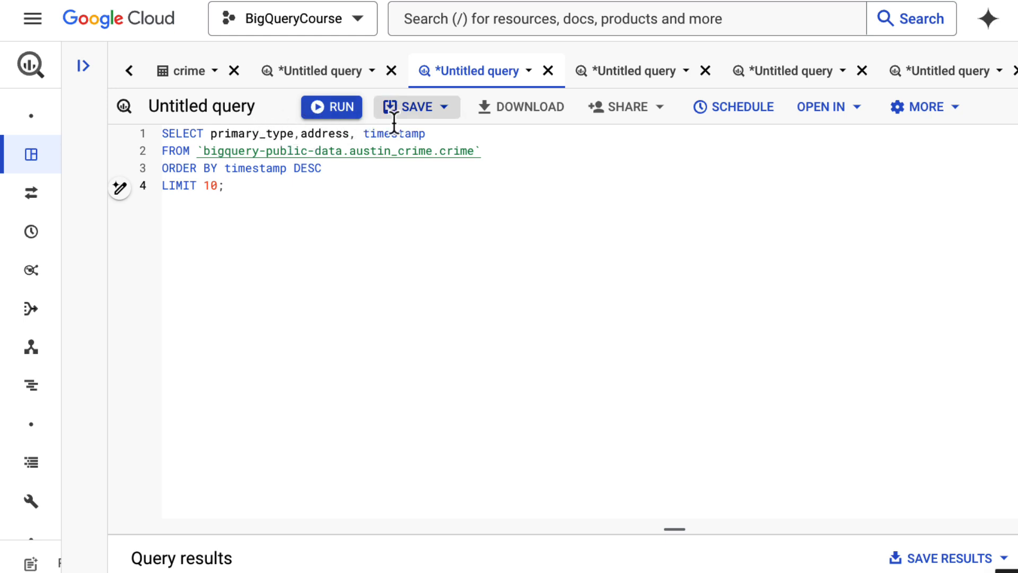
pyautogui.moveTo(273, 165)
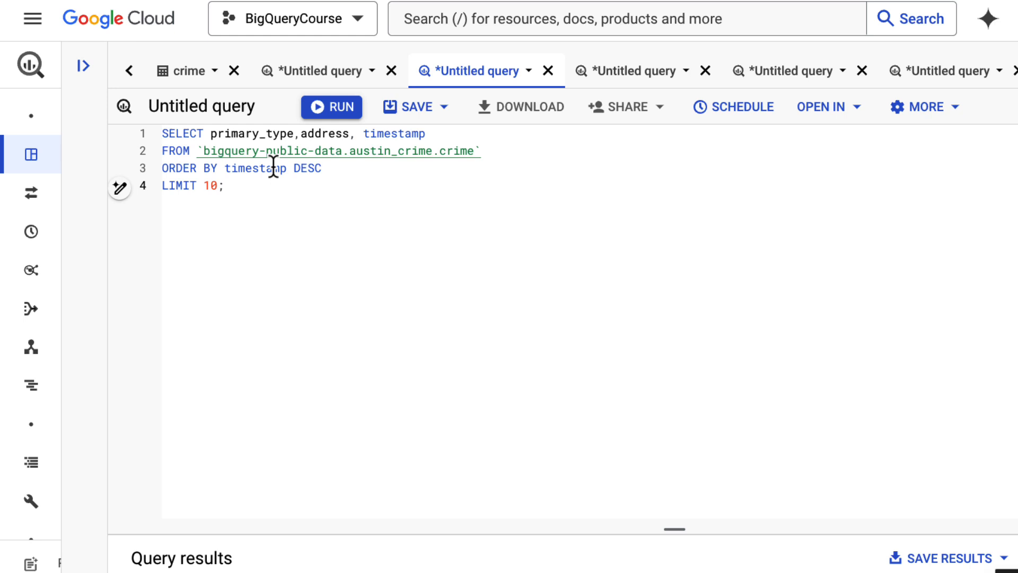
pyautogui.moveTo(312, 170)
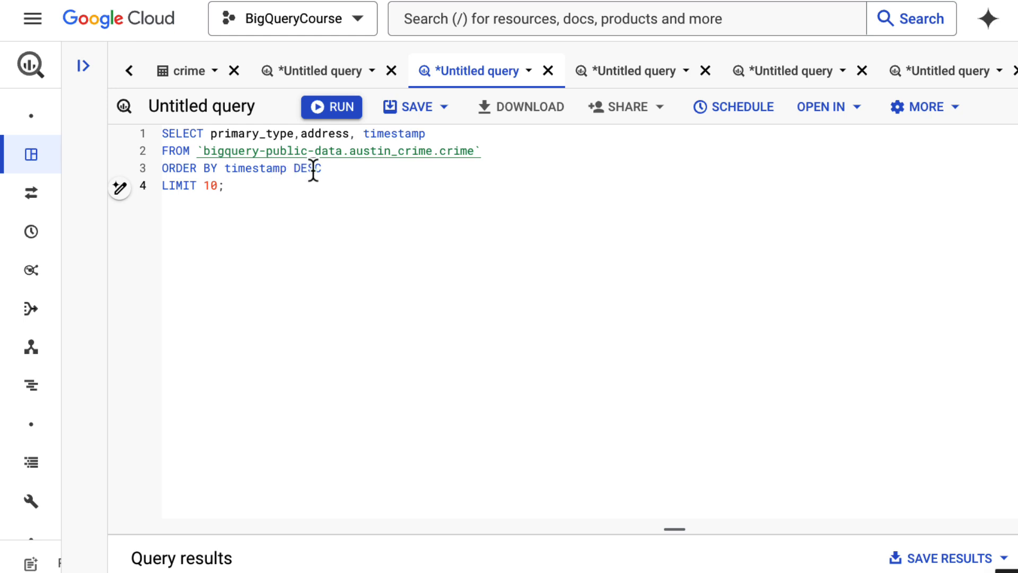
pyautogui.moveTo(225, 194)
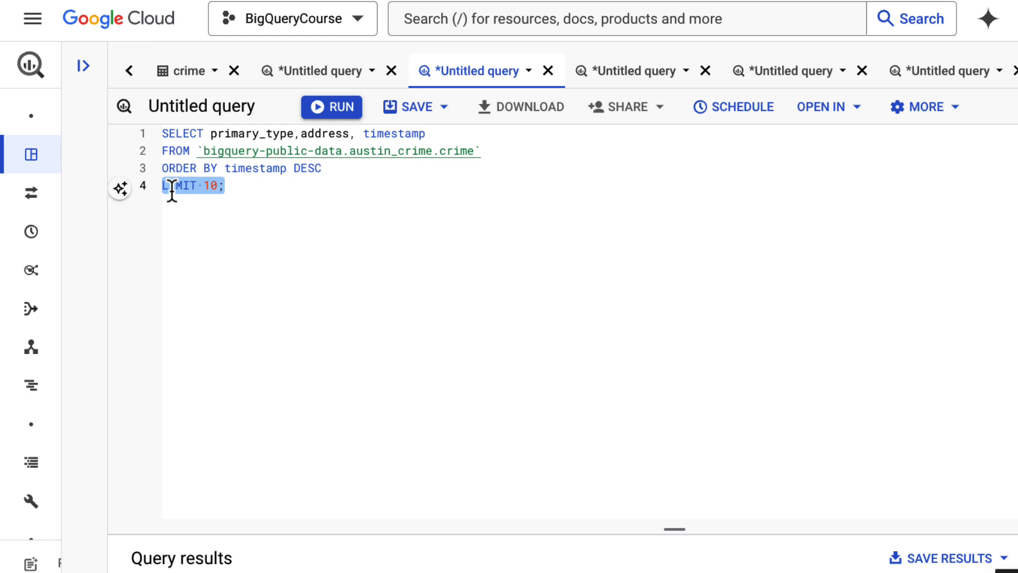
# Run ORDER BY timestamp DESC LIMIT 10, listing the latest thefts dated 2016-12-31.
pyautogui.click(331, 106)
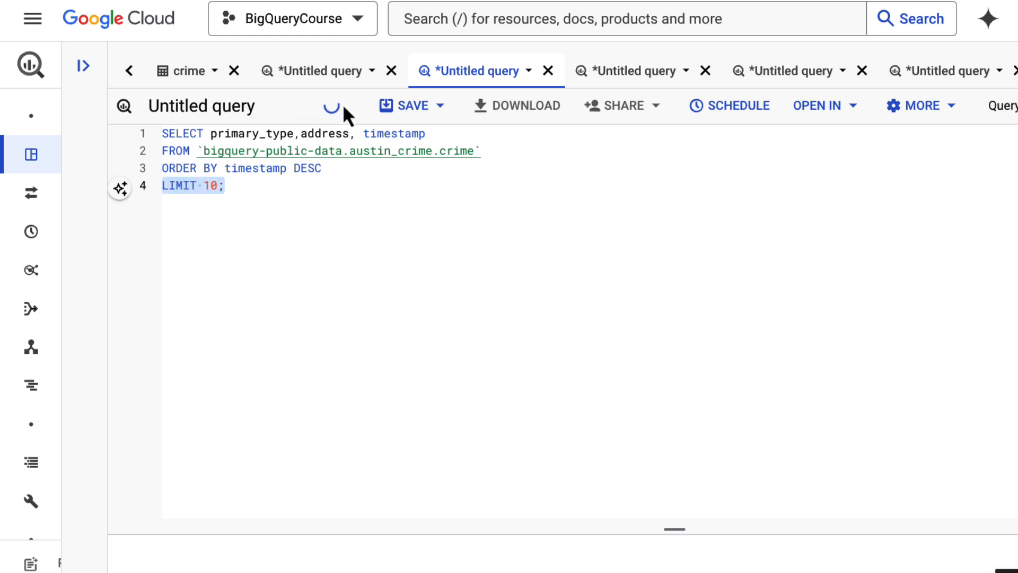
pyautogui.click(332, 107)
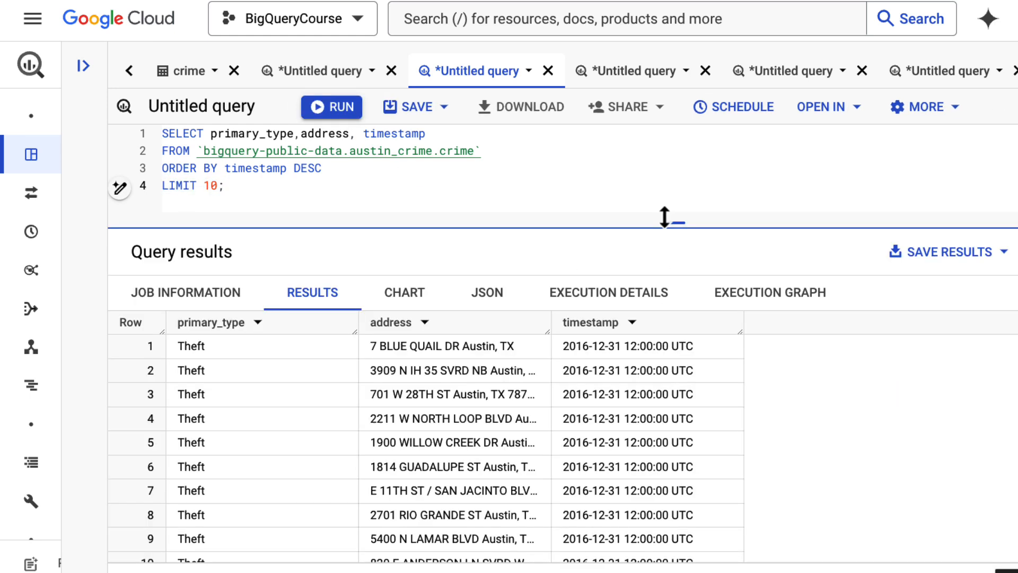
pyautogui.moveTo(479, 458)
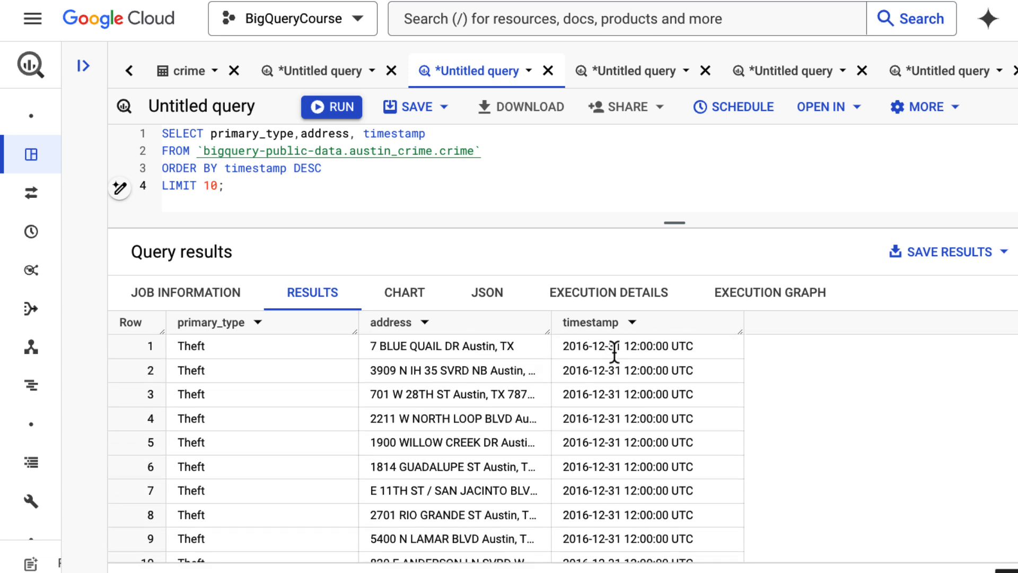
pyautogui.moveTo(609, 351)
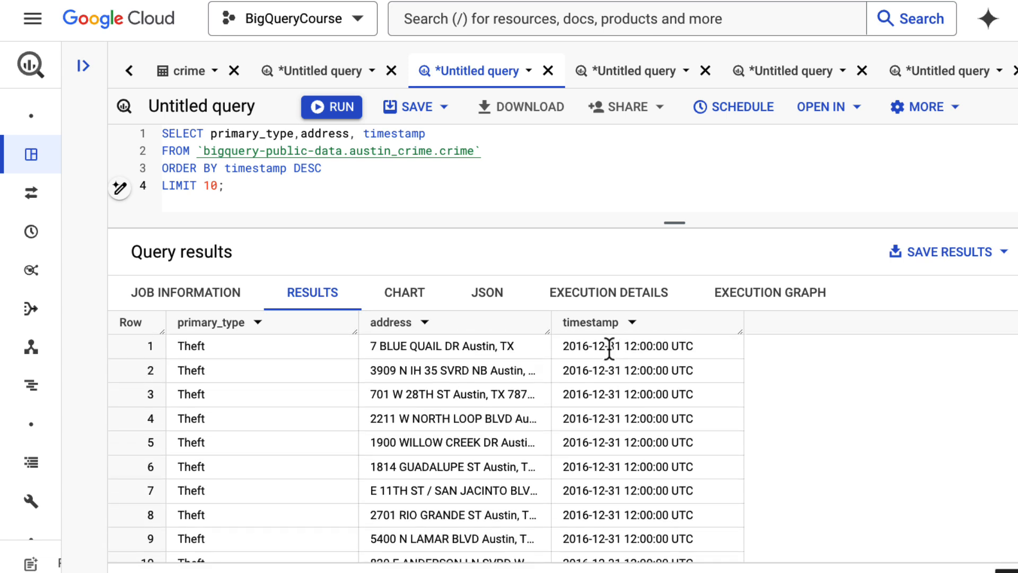
pyautogui.moveTo(628, 133)
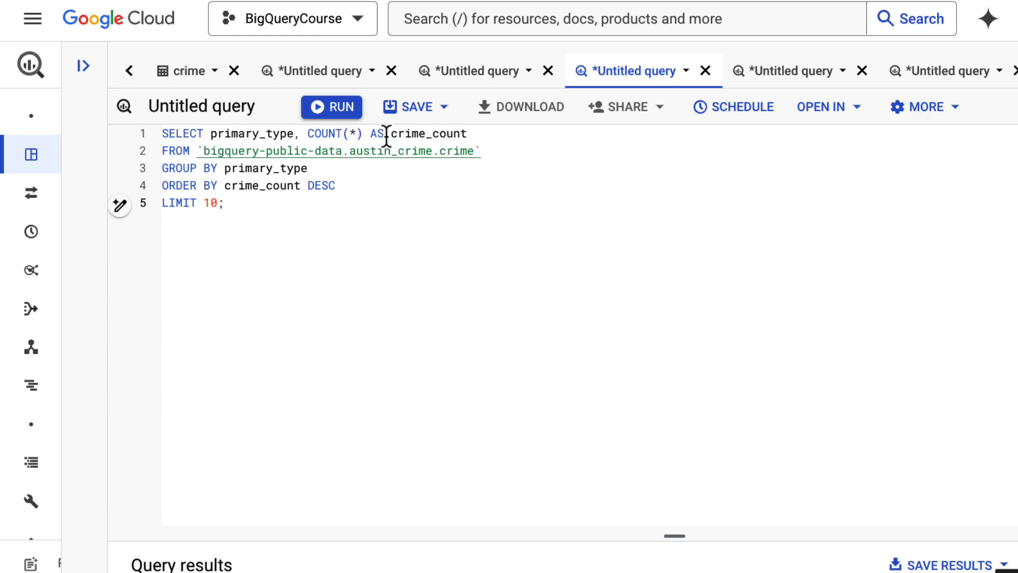
pyautogui.moveTo(298, 174)
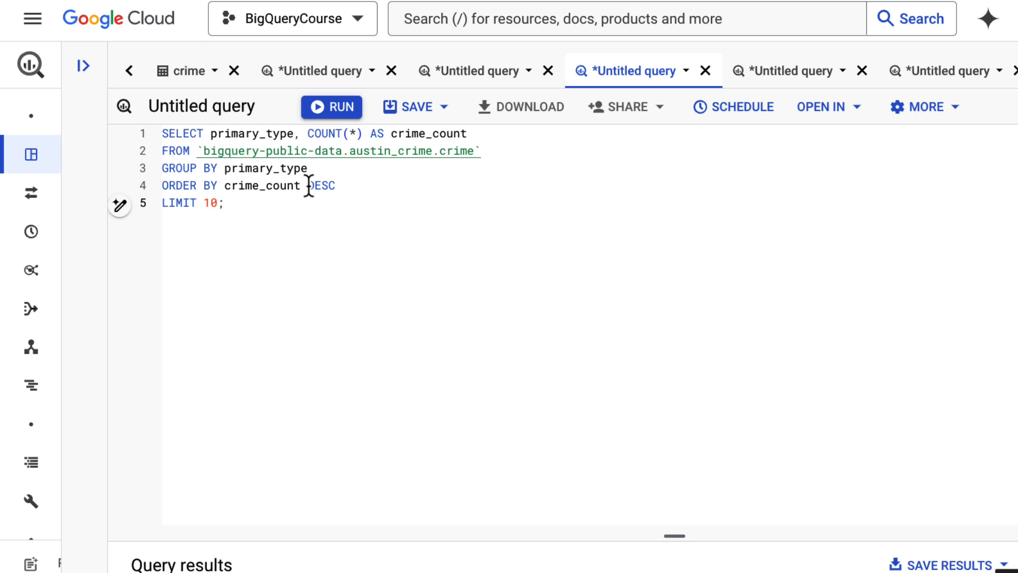
# Run the GROUP BY primary_type query showing the ten highest crime counts.
pyautogui.click(331, 106)
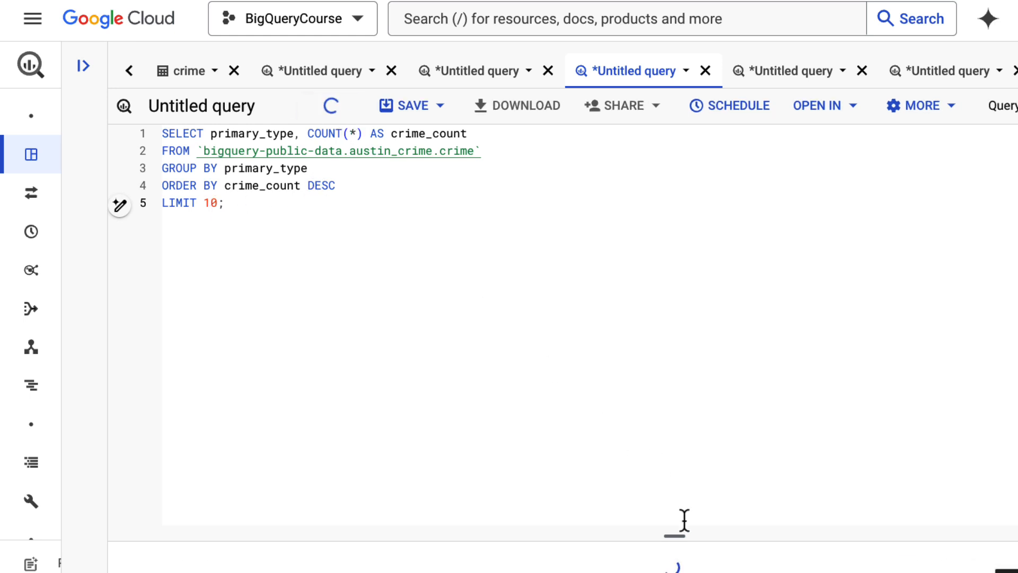
pyautogui.click(332, 106)
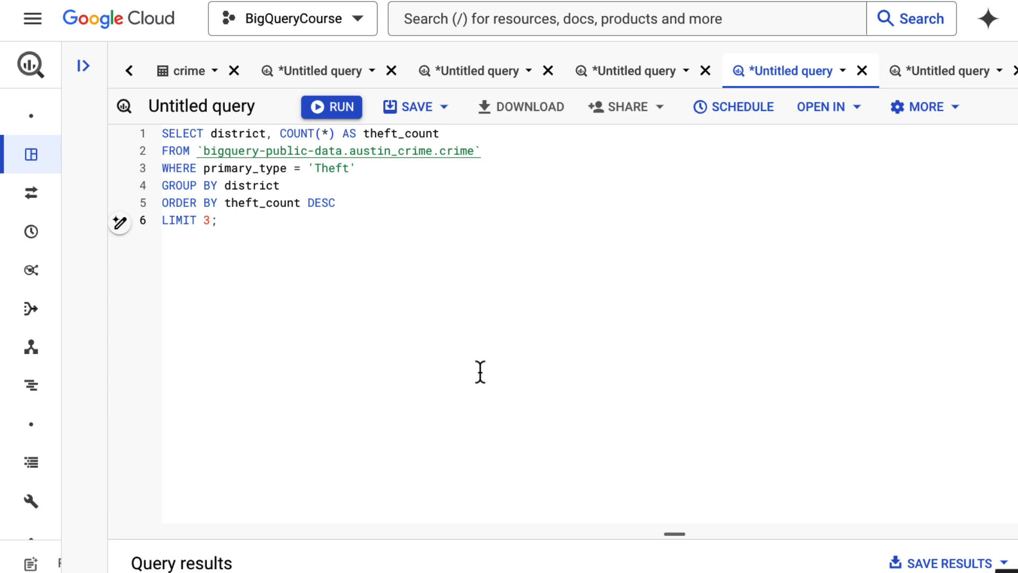
pyautogui.moveTo(363, 171)
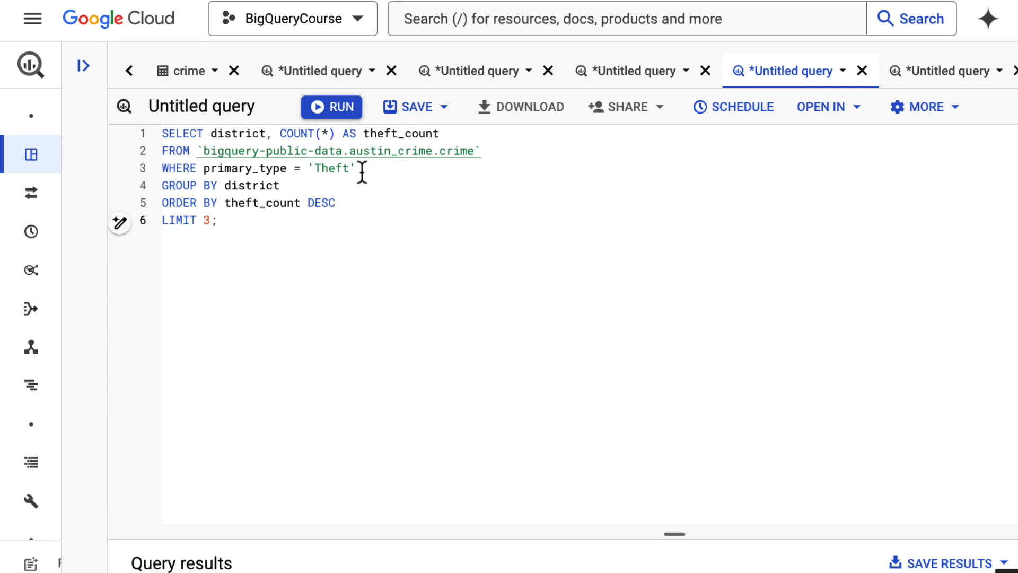
pyautogui.moveTo(292, 136)
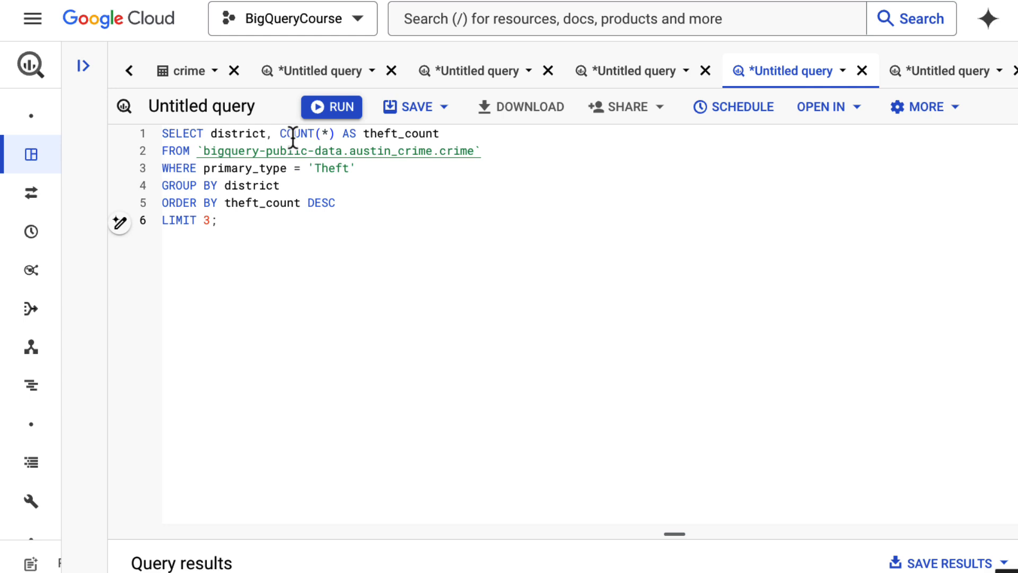
pyautogui.moveTo(234, 203)
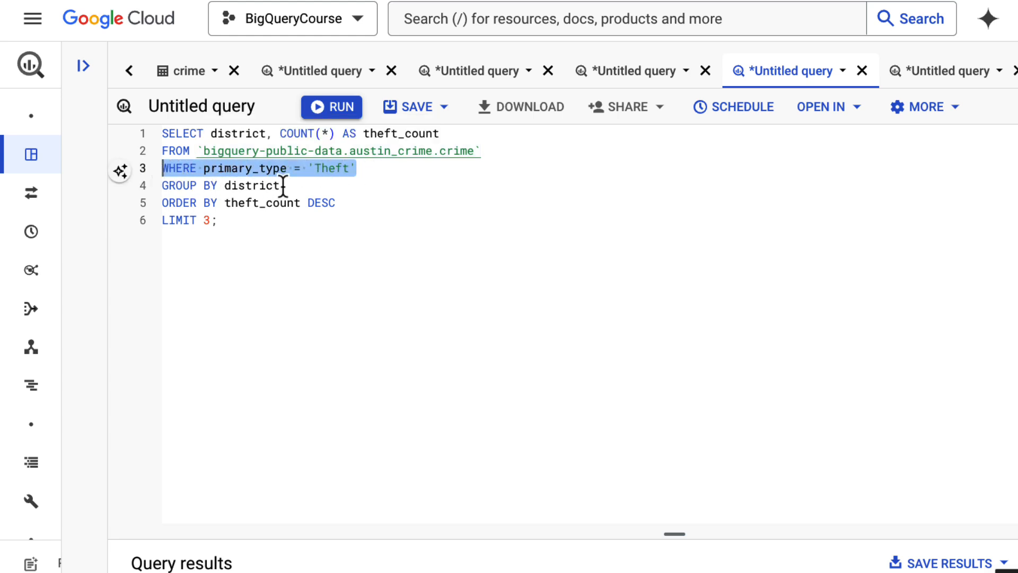
# Run the Theft-filtered query listing the top three districts by theft count.
pyautogui.click(332, 107)
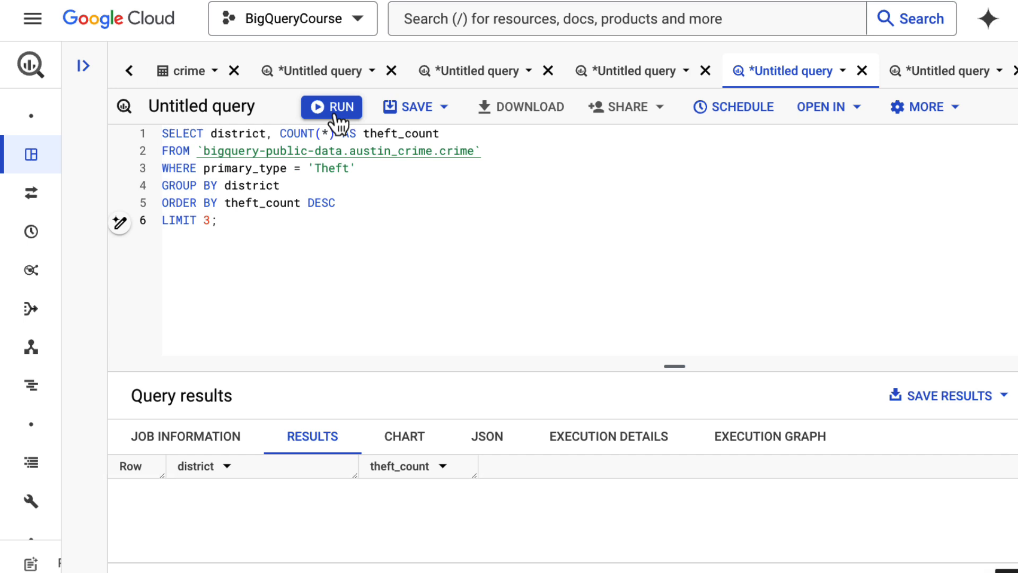
pyautogui.click(332, 106)
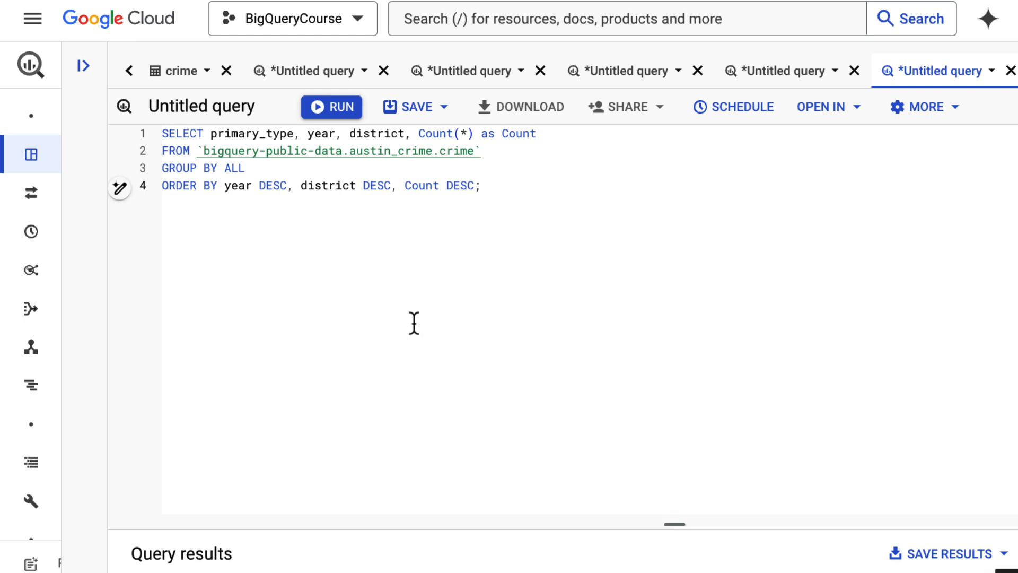
pyautogui.moveTo(324, 136)
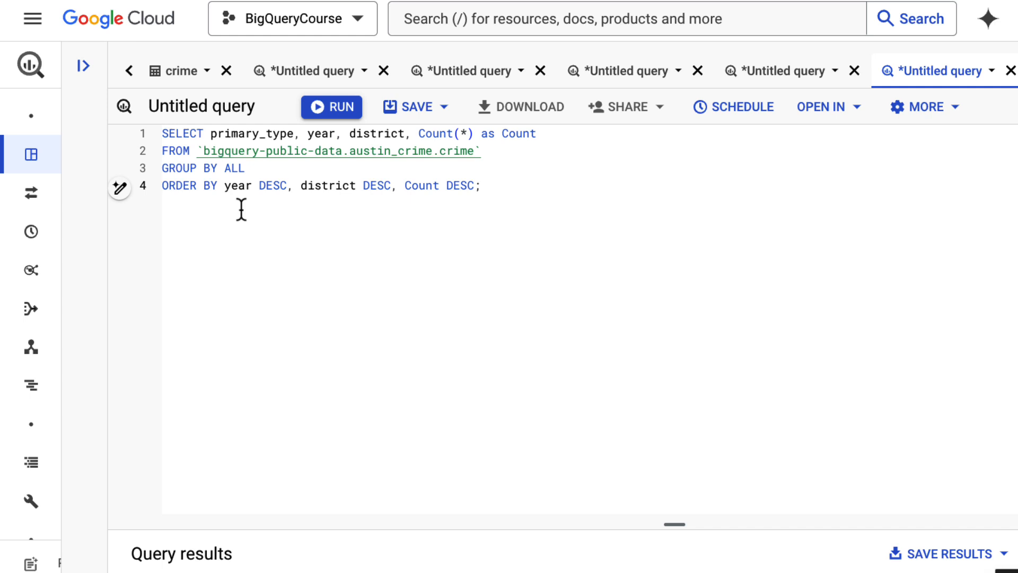
pyautogui.moveTo(424, 200)
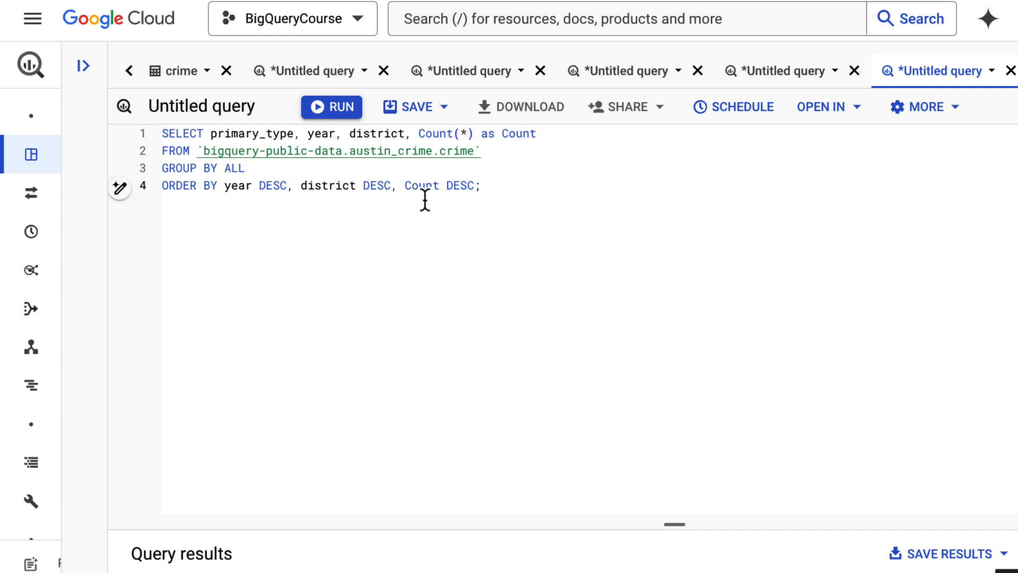
pyautogui.moveTo(246, 193)
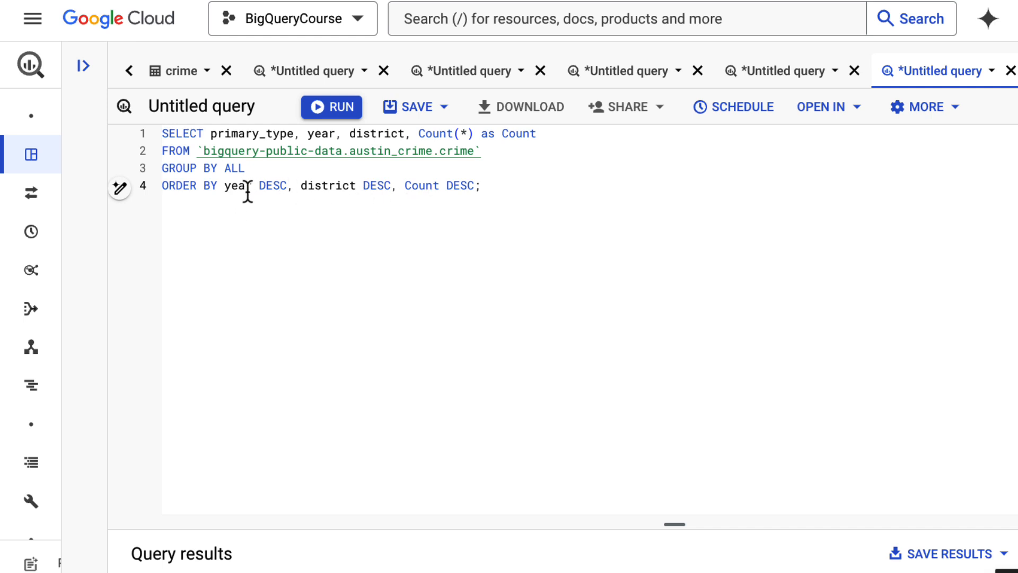
pyautogui.moveTo(403, 182)
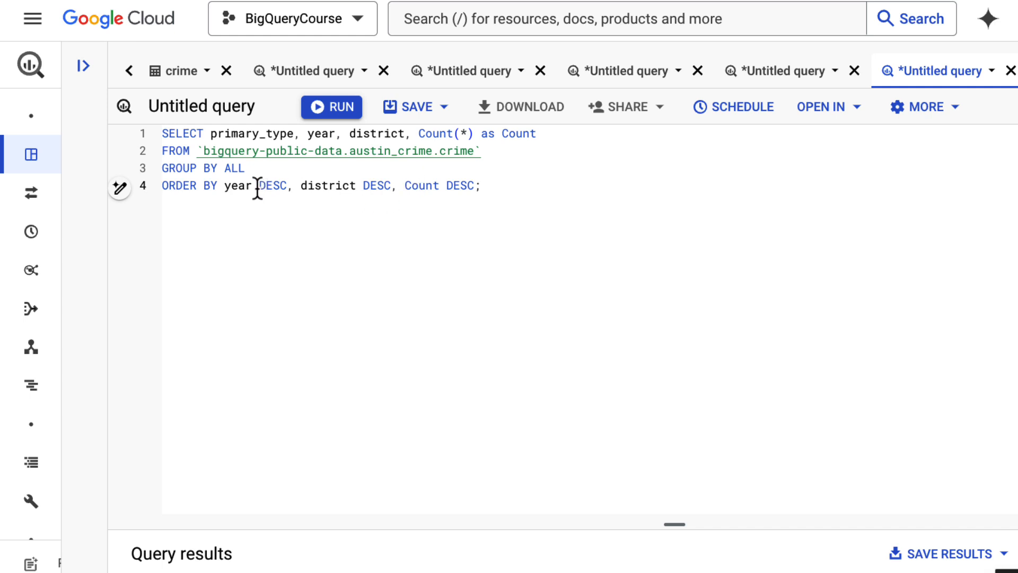
# Run the query sorted by year, district and count, and scroll the 2016 district results.
pyautogui.click(330, 106)
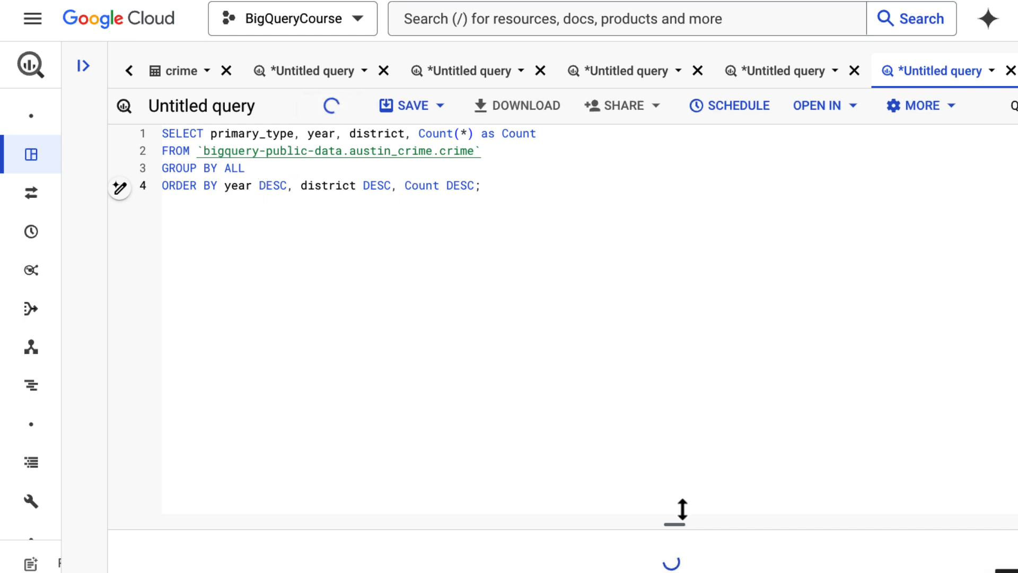
pyautogui.click(332, 106)
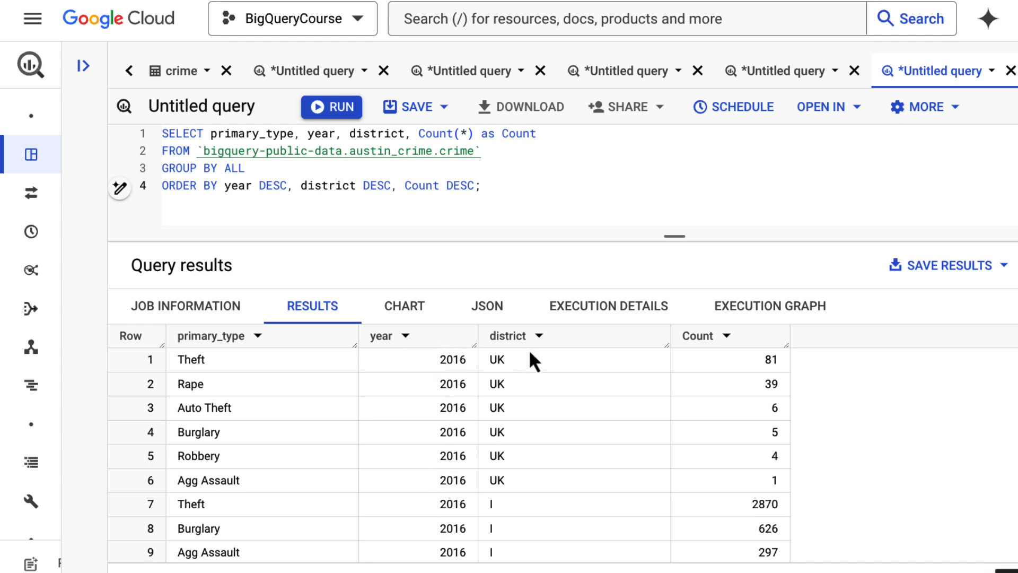
pyautogui.scroll(-3)
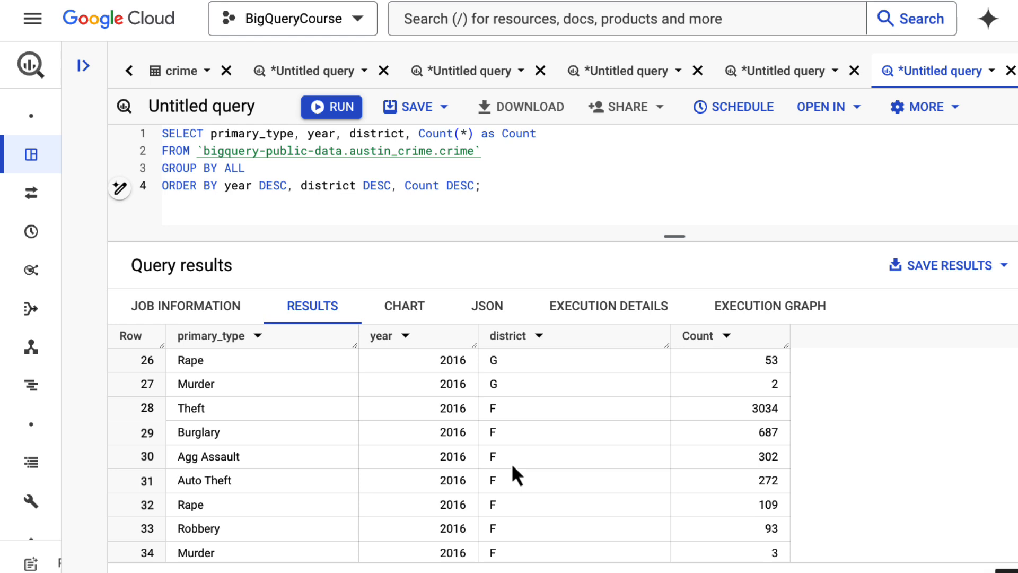